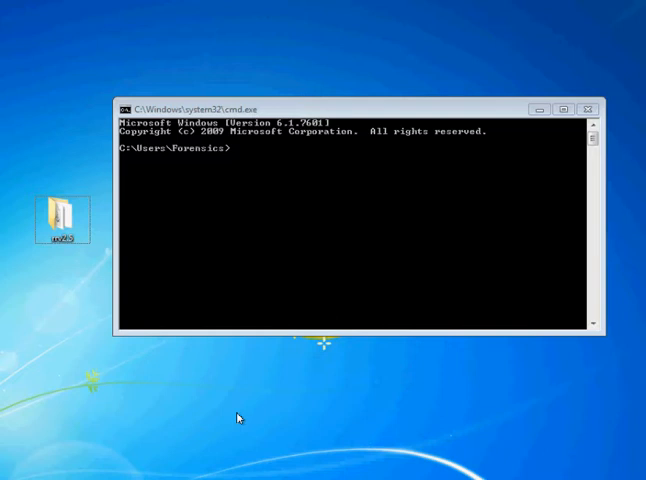
mouse_move(78, 266)
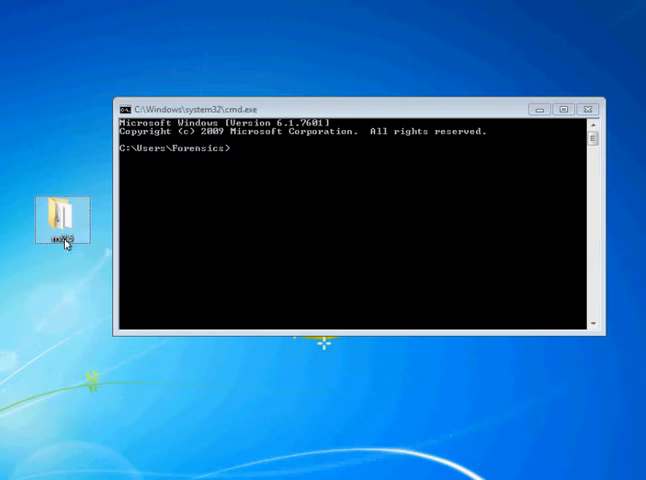
Step: Open the rr2.5 folder from the desktop and select the rr application file
double_click(64, 210)
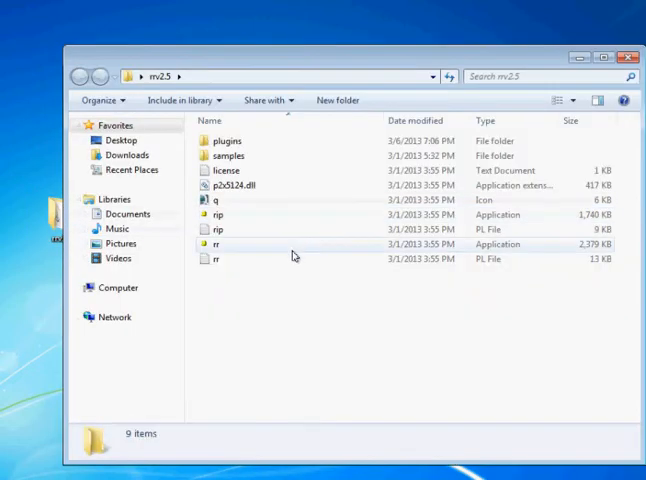
click(216, 228)
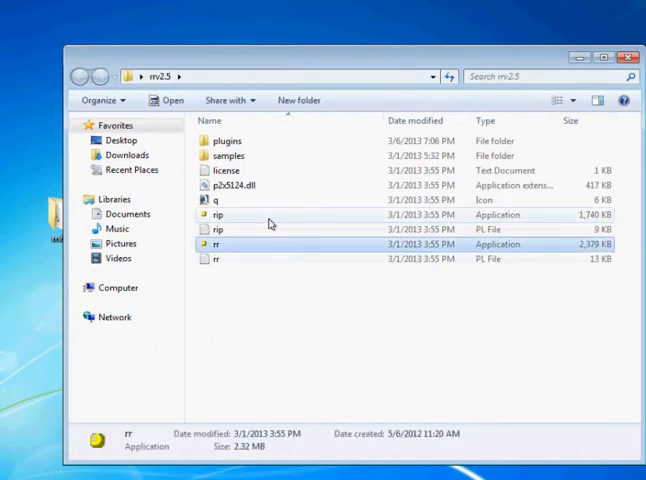
mouse_move(258, 248)
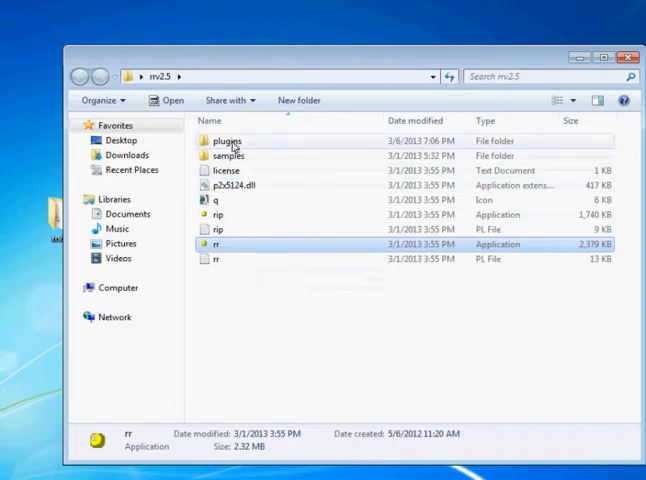
mouse_move(228, 140)
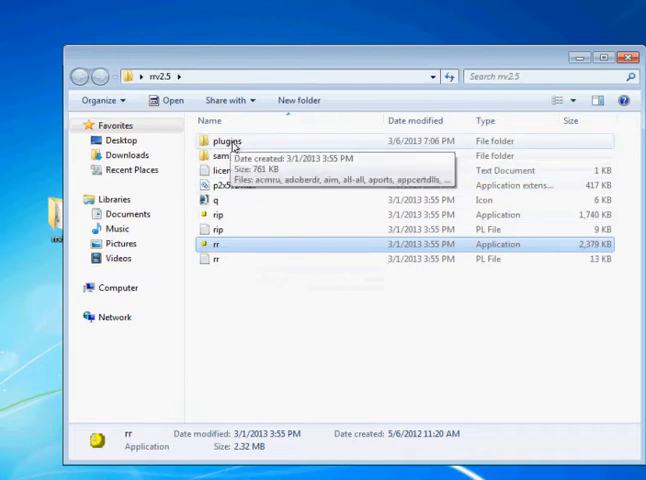
Step: Open the plugins folder and select the logonusername plugin among its 244 files
double_click(222, 140)
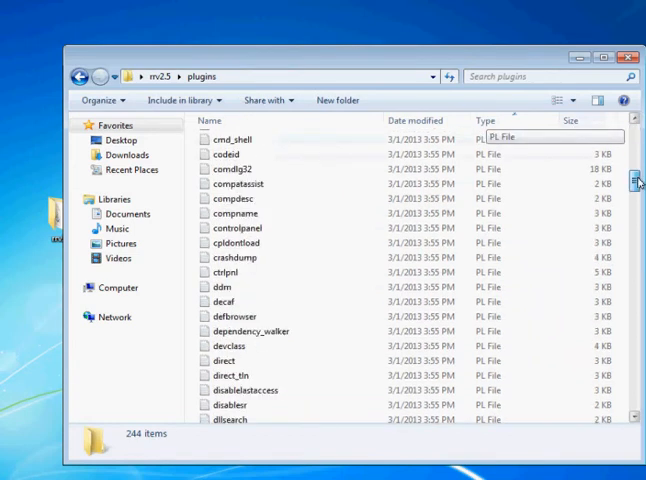
scroll(down, 3)
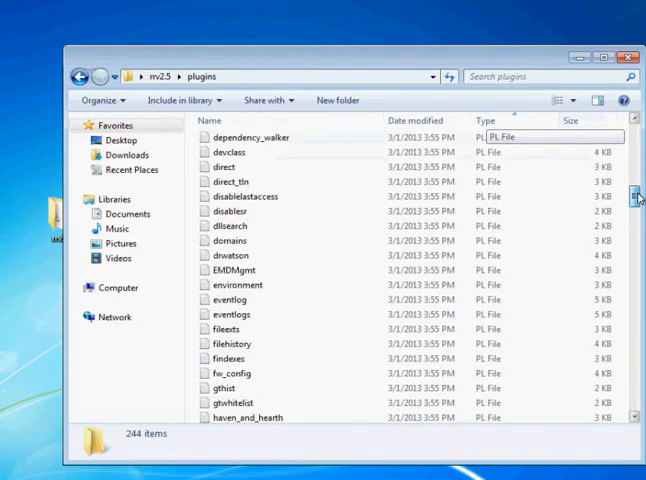
scroll(down, 3)
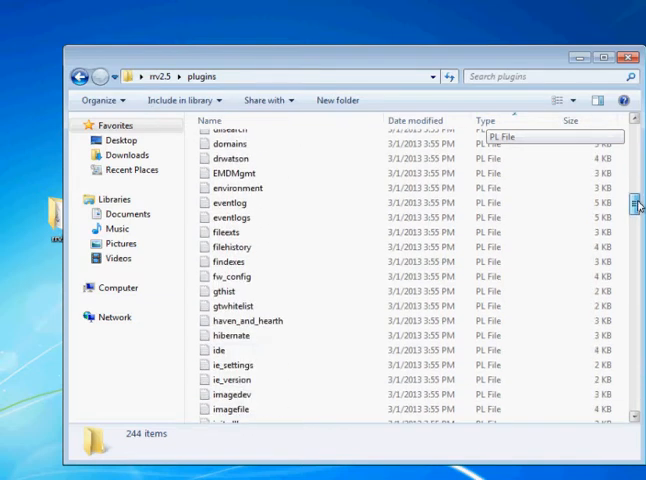
scroll(down, 3)
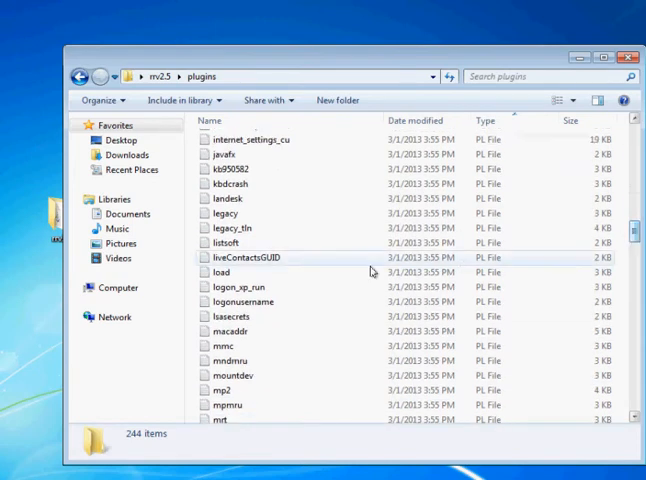
click(244, 300)
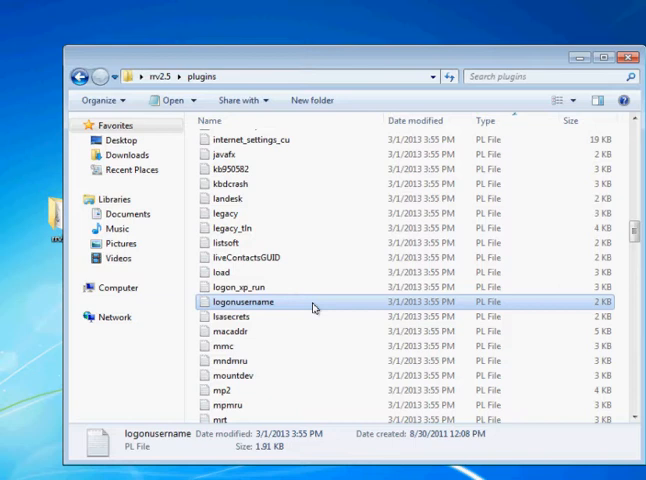
Step: Open logonusername.pl with Notepad, accepting the security warning, and read its Perl source
right_click(242, 300)
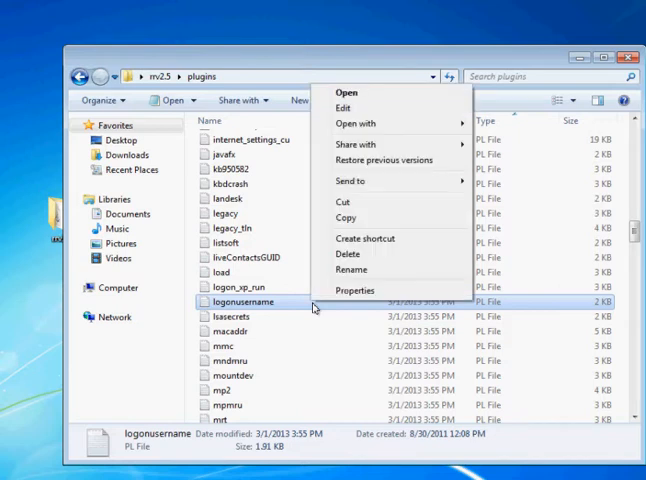
click(356, 122)
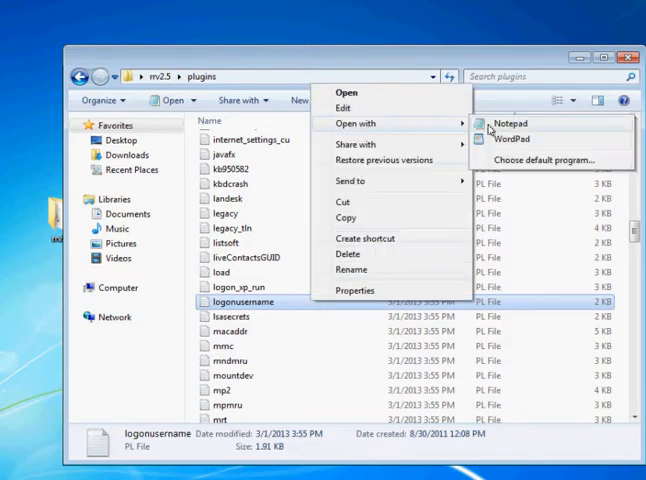
click(510, 122)
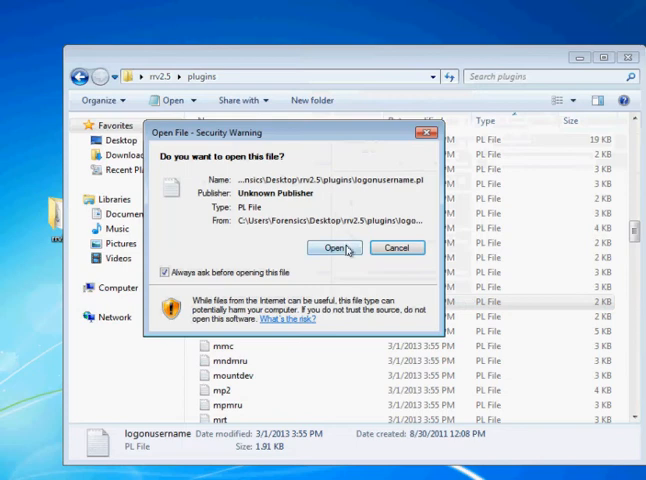
click(332, 248)
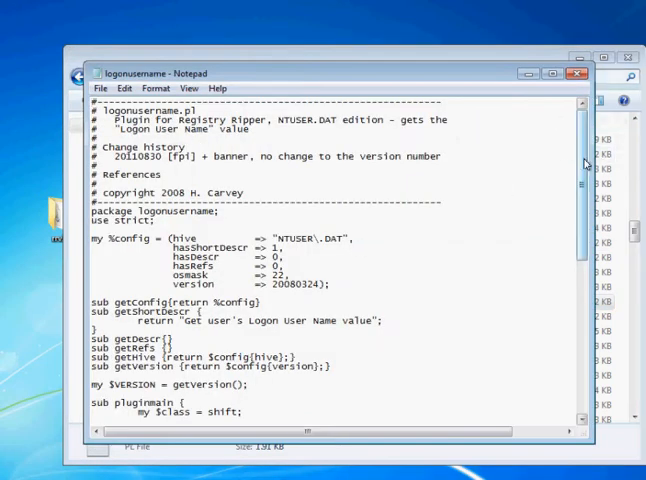
scroll(down, 3)
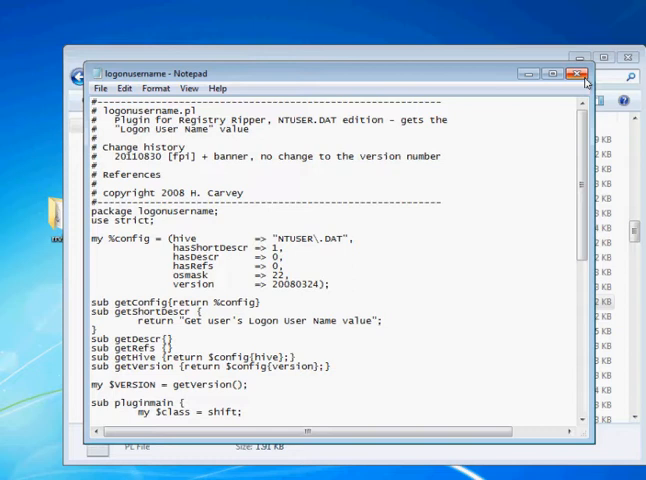
mouse_move(582, 76)
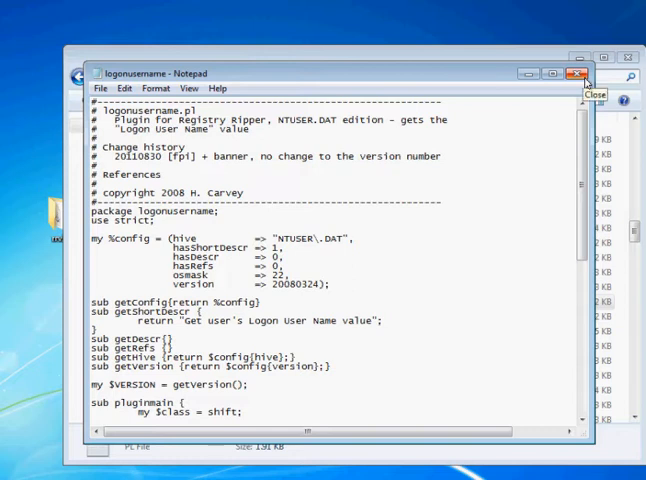
Step: Close Notepad and select the 136-byte exampleNTuser file in the plugins folder
click(584, 72)
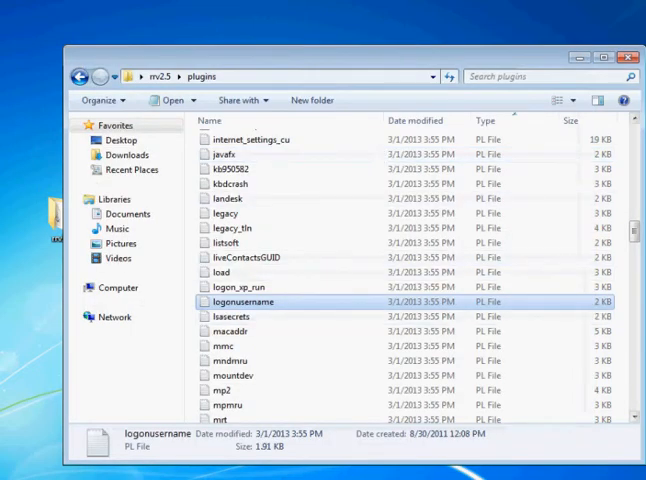
scroll(down, 3)
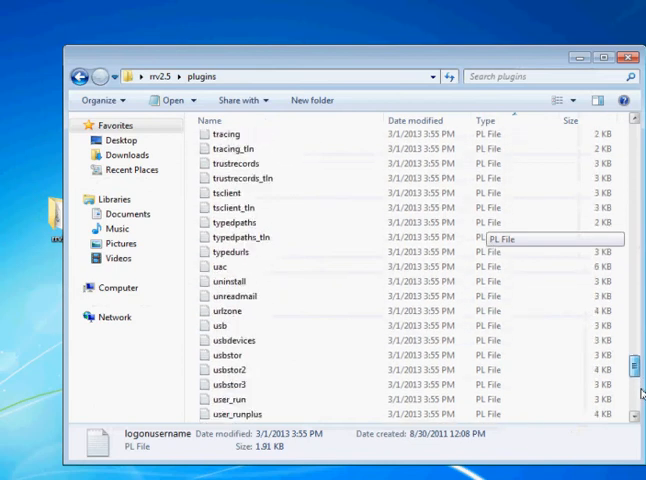
scroll(down, 3)
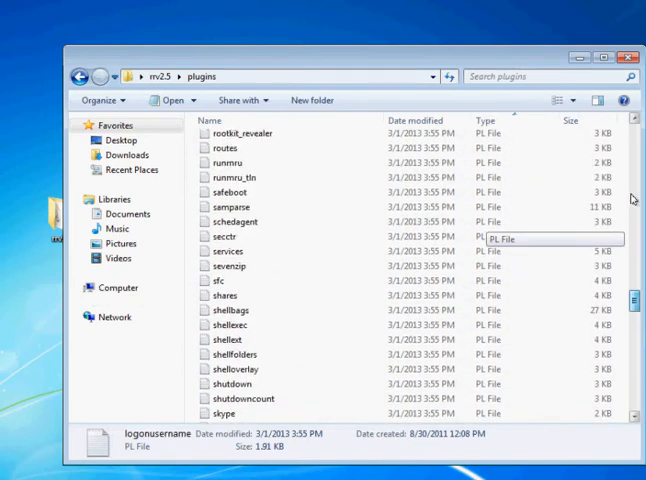
scroll(up, 3)
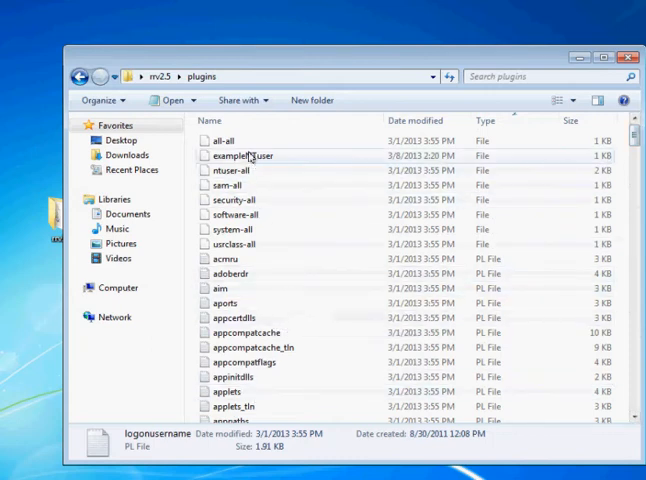
mouse_move(244, 156)
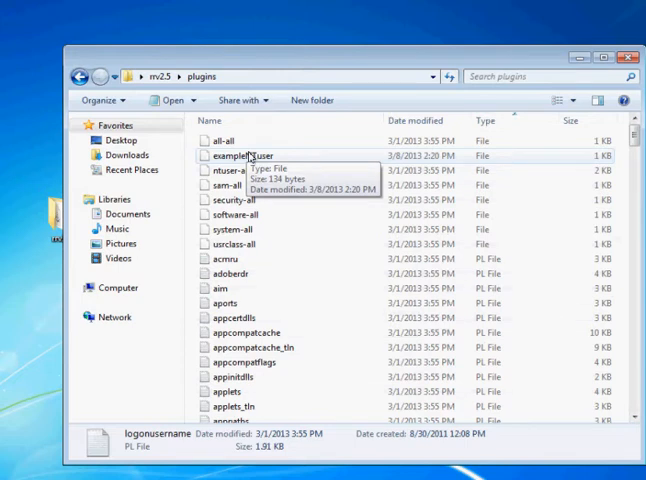
click(232, 156)
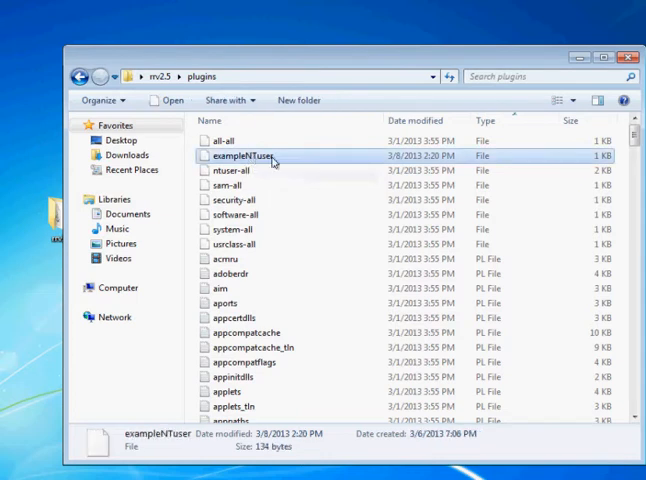
mouse_move(240, 156)
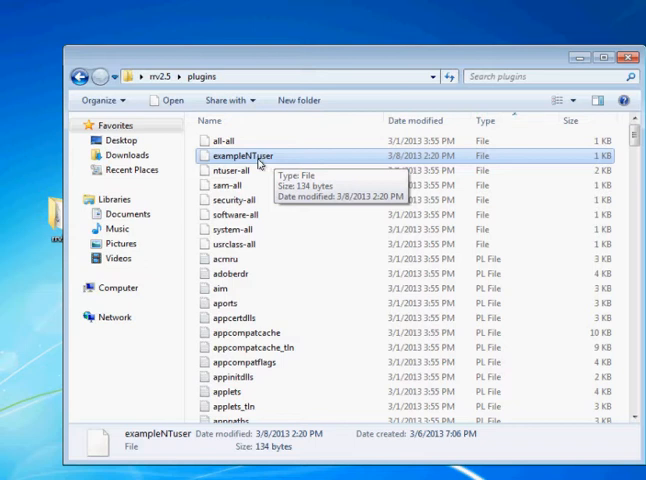
right_click(236, 156)
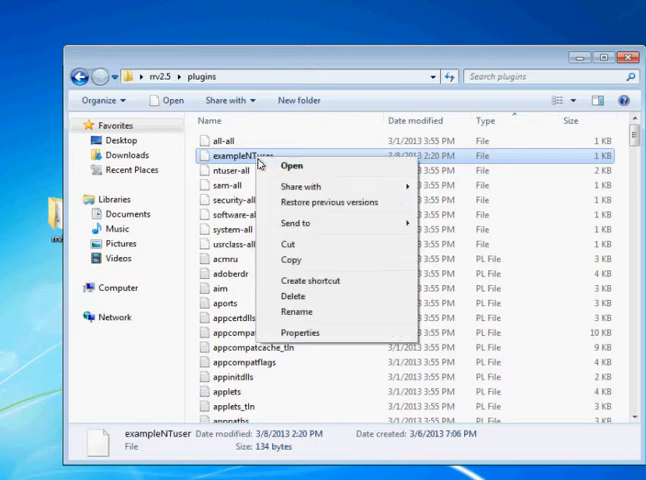
click(292, 164)
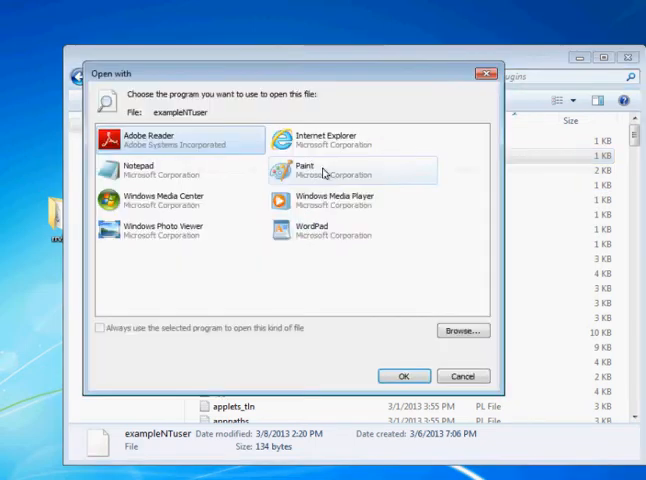
click(404, 376)
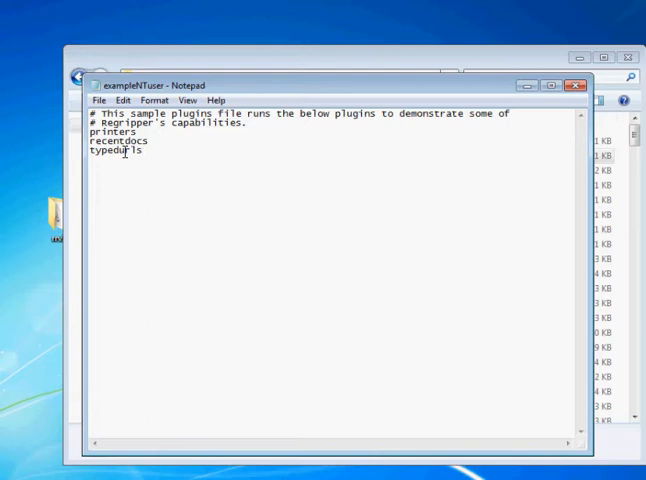
mouse_move(578, 84)
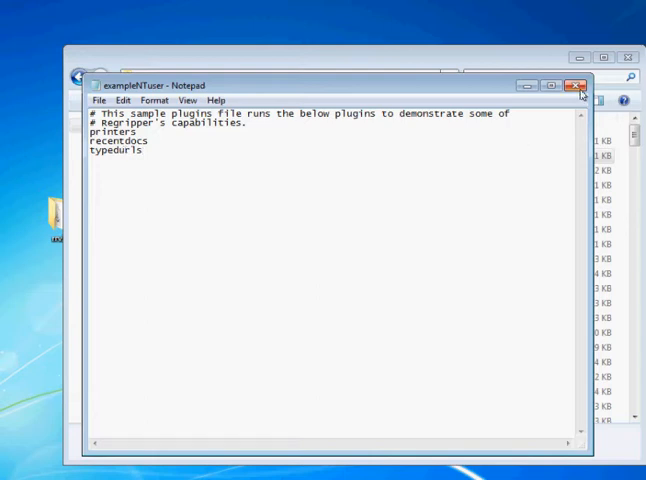
Step: Close Notepad, go back to rr2.5 and open the samples folder with Vista, Win7, Win8 and XP
click(580, 84)
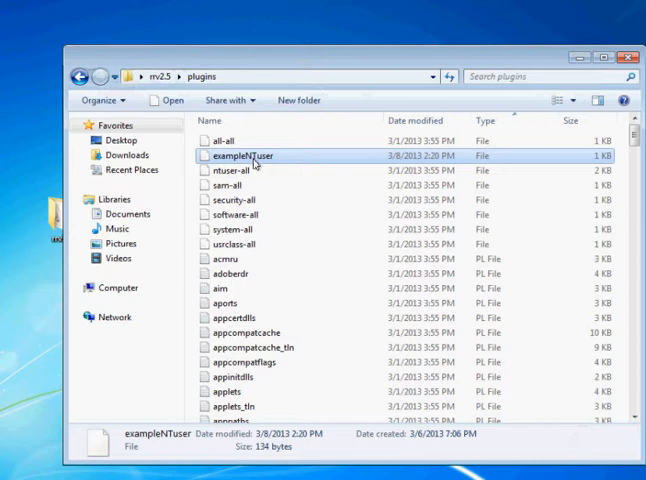
mouse_move(244, 156)
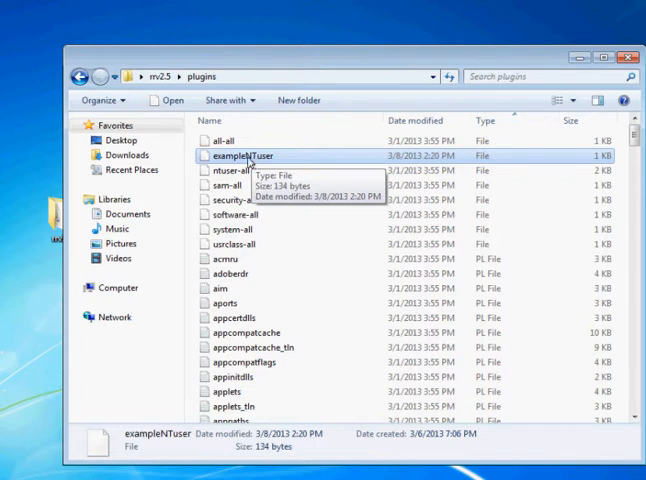
click(78, 76)
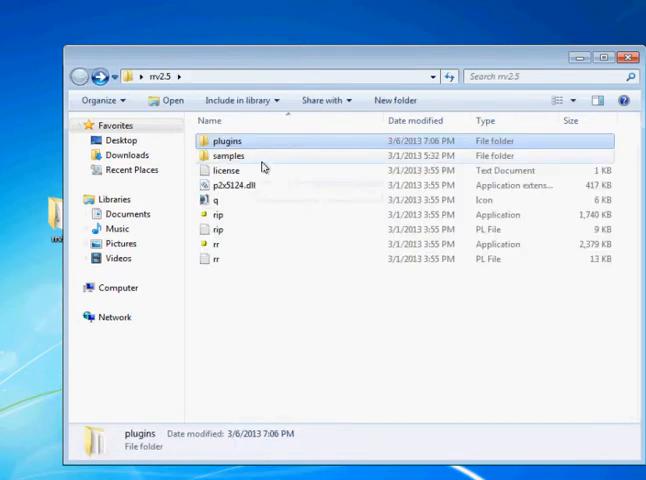
double_click(228, 156)
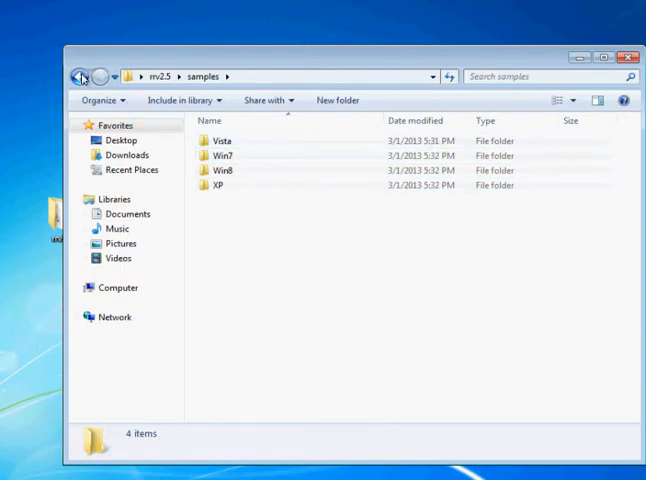
Step: Navigate back from samples to the rr2.5 folder
click(80, 76)
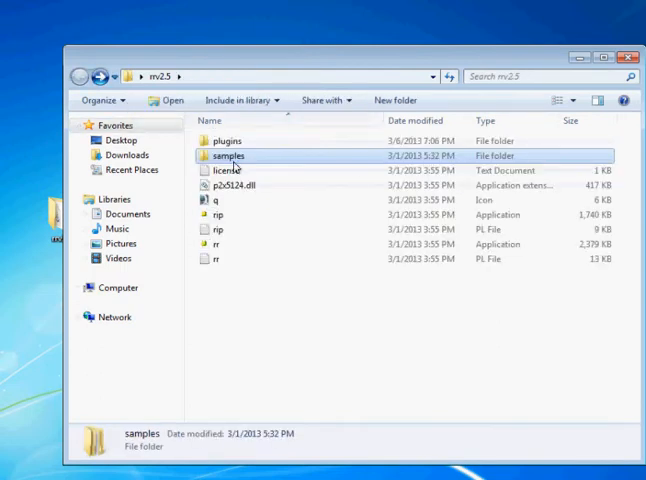
mouse_move(228, 156)
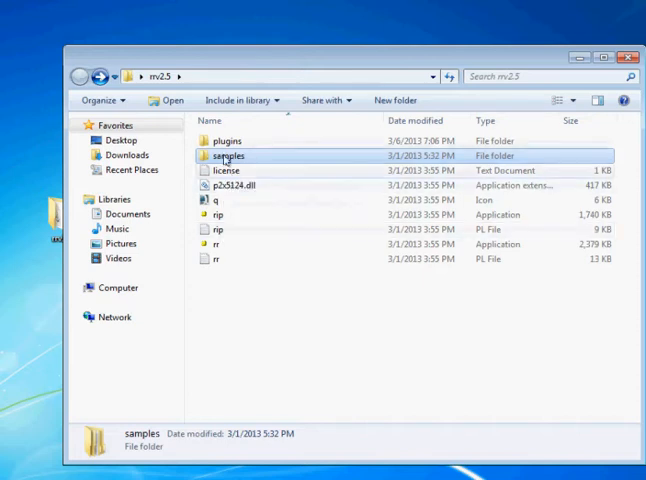
mouse_move(228, 140)
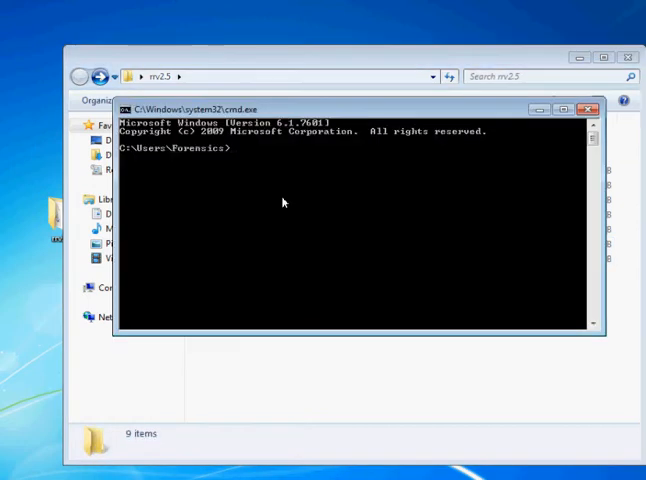
Step: Change directory to the Desktop with cd
text(cd Desktop)
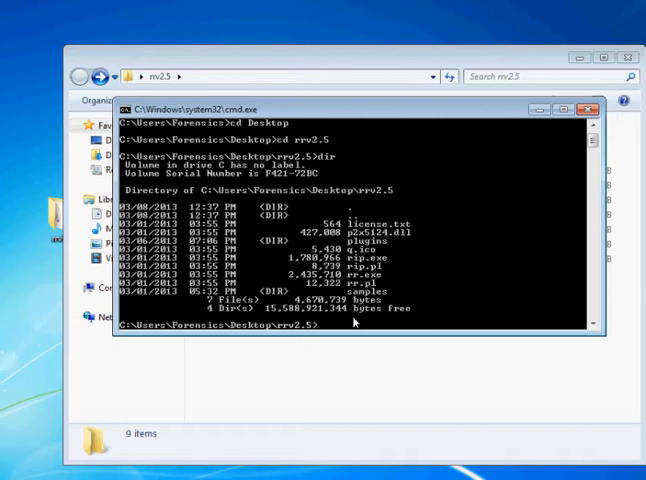
Step: Run rip -h to display the tool's usage help
text(rip -h)
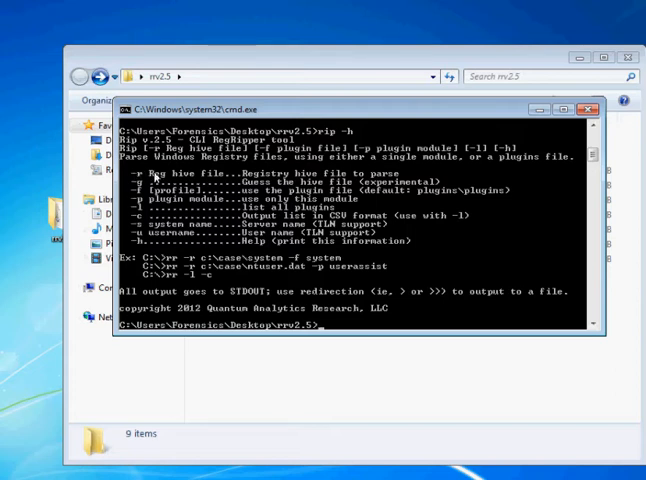
mouse_move(170, 192)
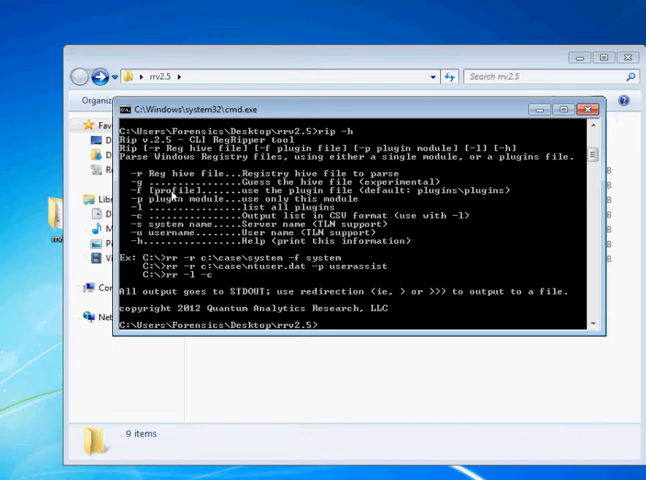
mouse_move(344, 210)
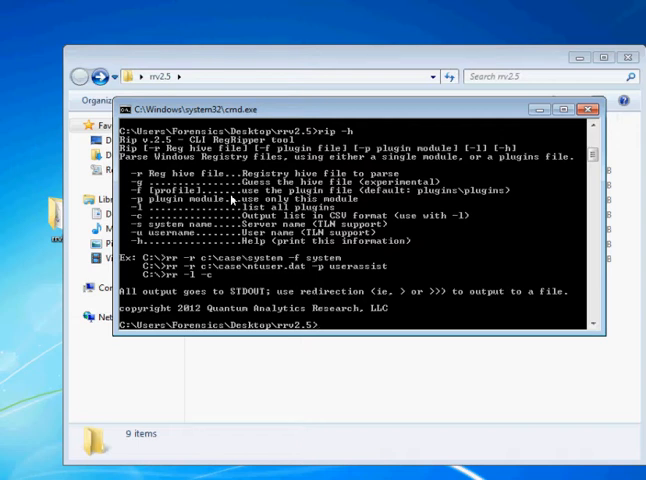
mouse_move(332, 330)
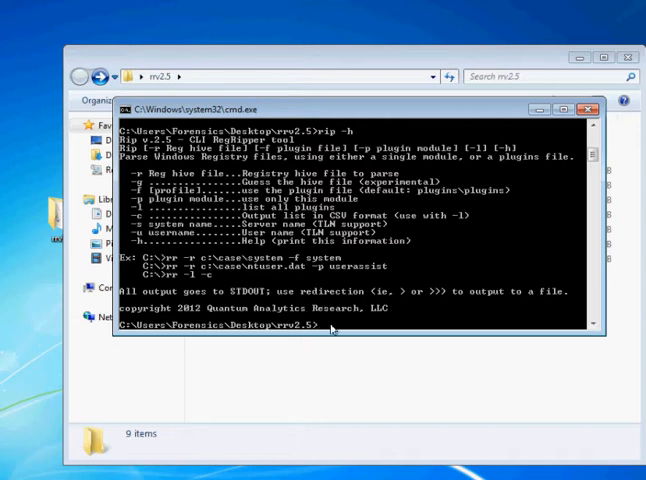
Step: Run rip -l to print the numbered plugin list
text(rip)
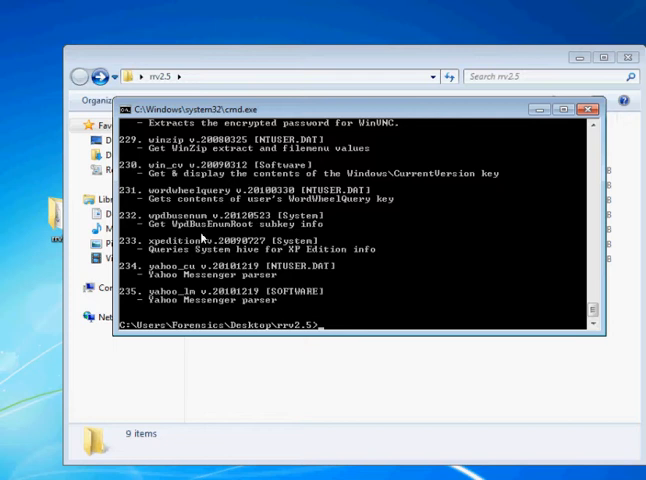
mouse_move(344, 292)
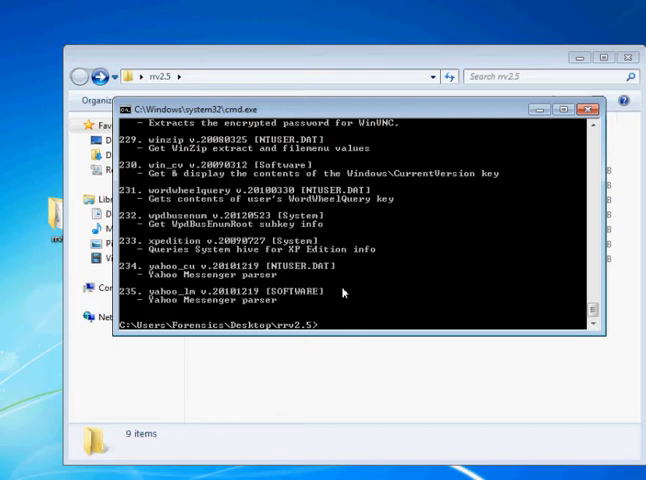
Step: Type rip -r samples\Win7\NTUSER.DAT -f to target the Win7 hive with a plugins file
text(rip)
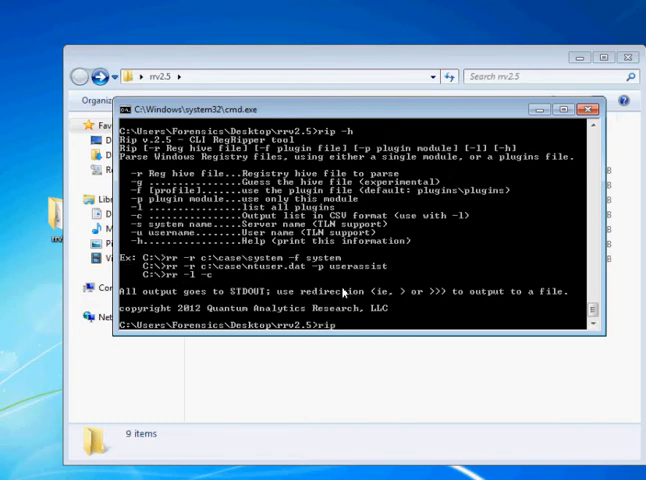
text(-r sample)
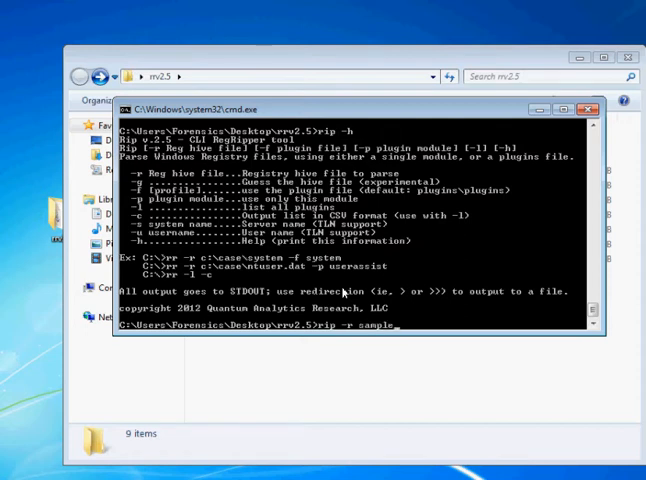
text(s\)
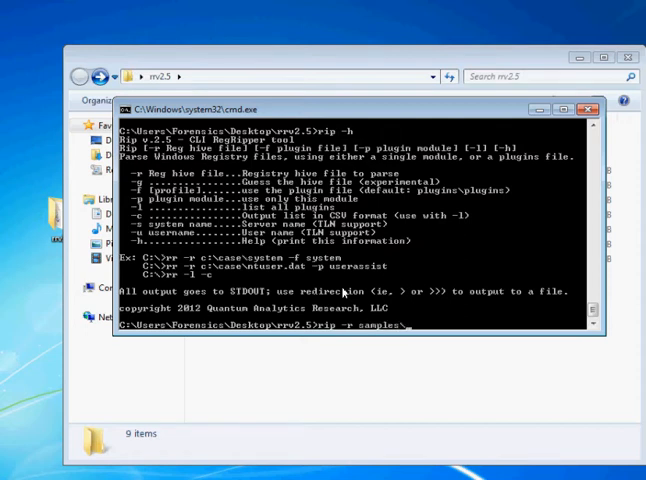
text(Win7\)
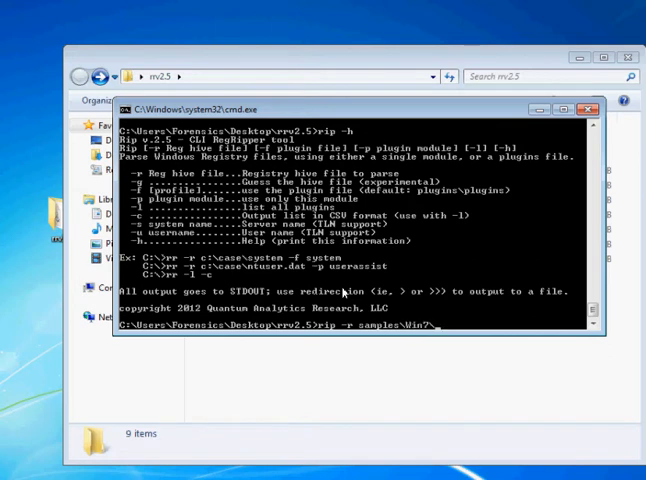
text(NTUSER.DAT)
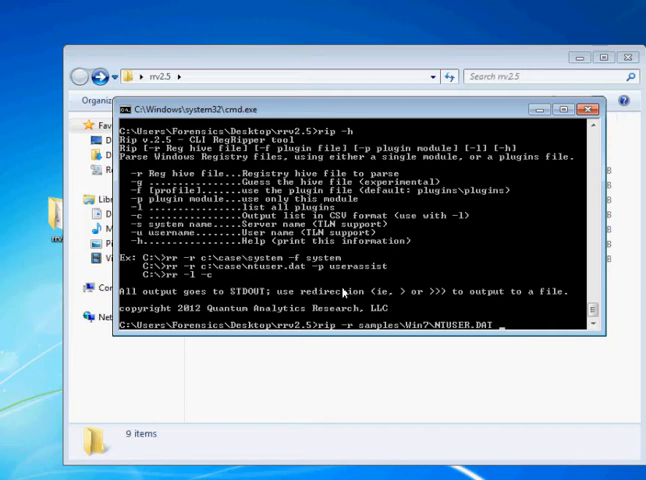
text(-f)
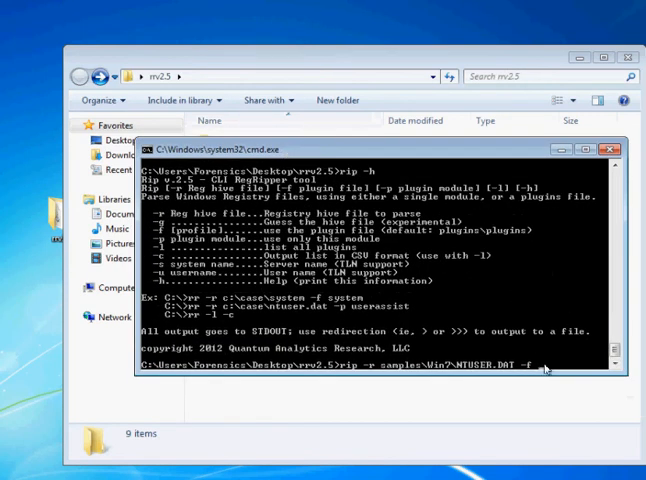
Step: Complete the rip.exe command with the exampleNTuser plugin file and run it against NTUSER.DAT
text(exampleN)
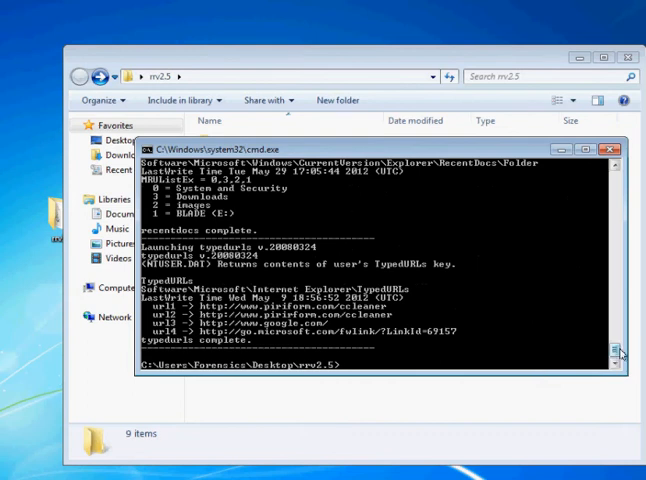
scroll(down, 3)
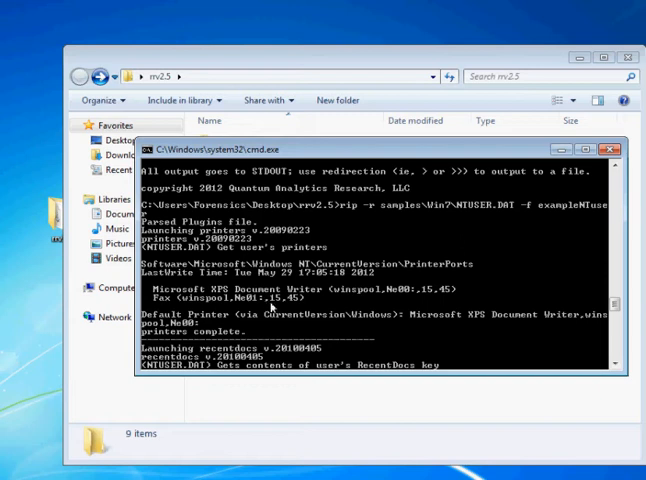
mouse_move(596, 352)
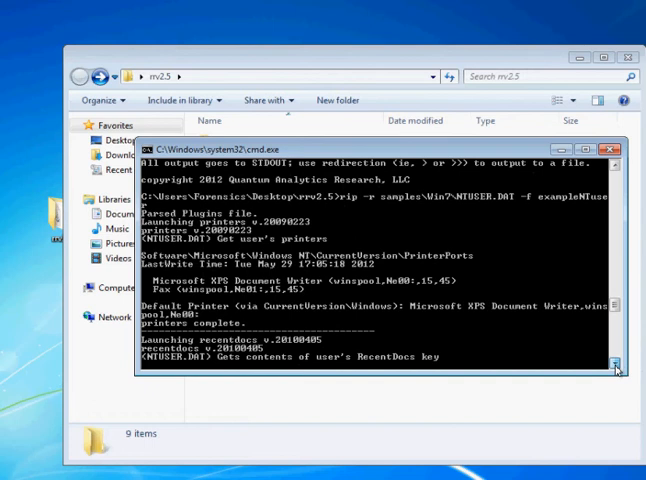
Step: Scroll through the RecentDocs .jpg, .pdf, .png, .tif entries and TypedURLs output
scroll(down, 3)
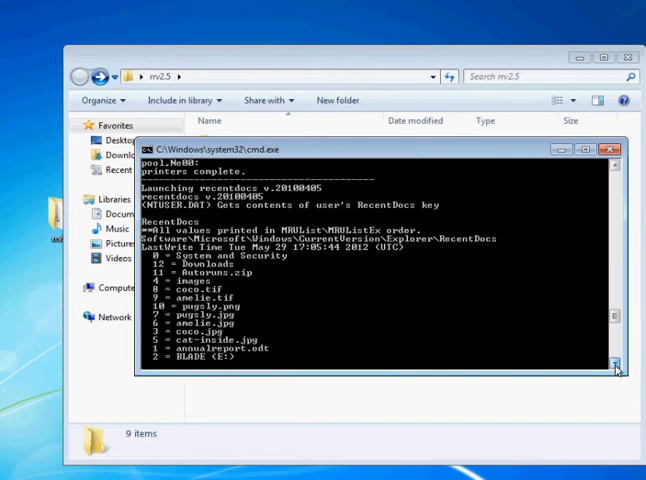
scroll(down, 3)
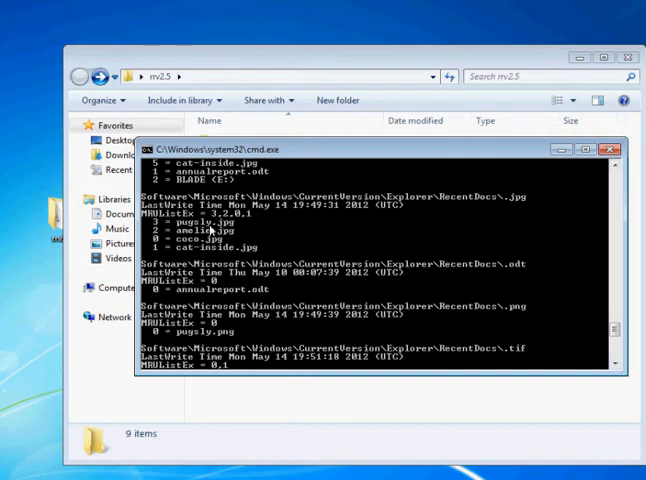
mouse_move(584, 368)
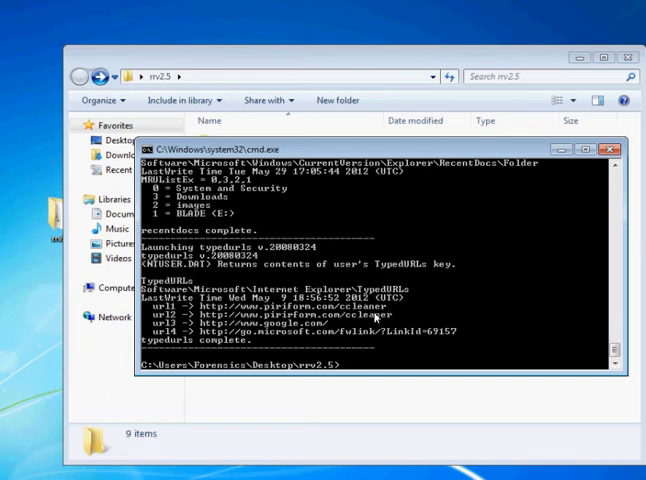
mouse_move(462, 56)
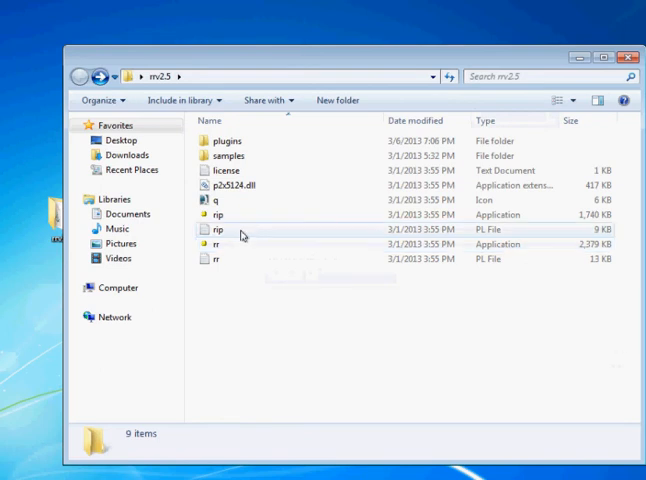
Step: Start rr.exe, the RegRipper GUI, allowing the unverified program to run
double_click(216, 244)
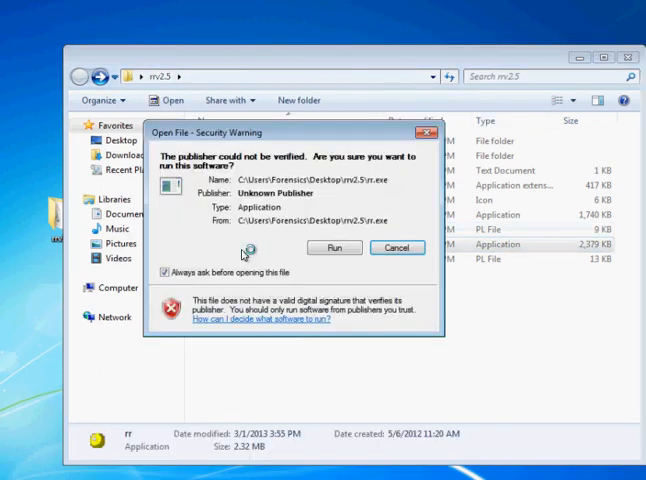
click(332, 246)
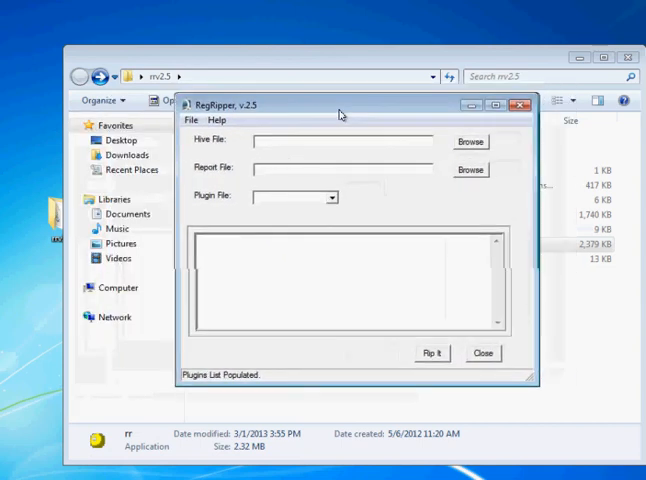
Step: Browse for the hive file and load samples\Win7\NTUSER.DAT
click(470, 140)
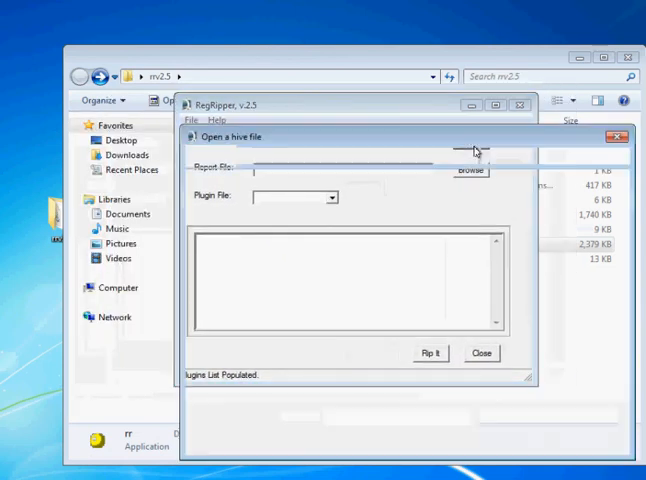
click(472, 170)
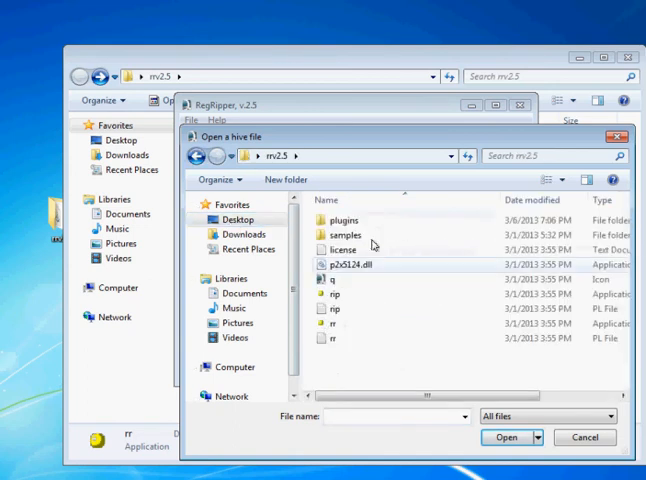
double_click(342, 232)
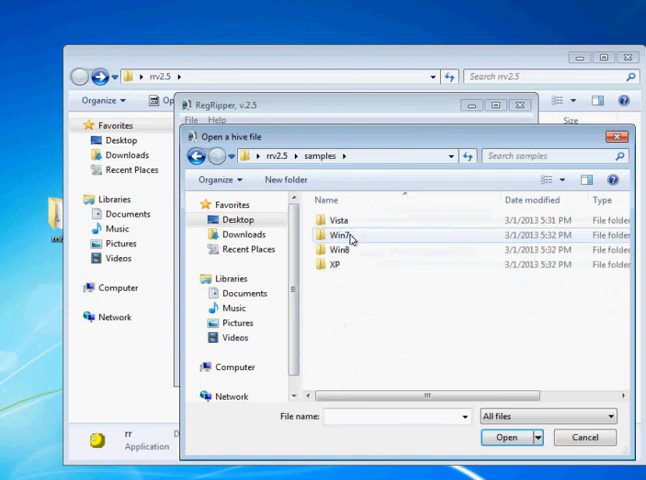
double_click(344, 234)
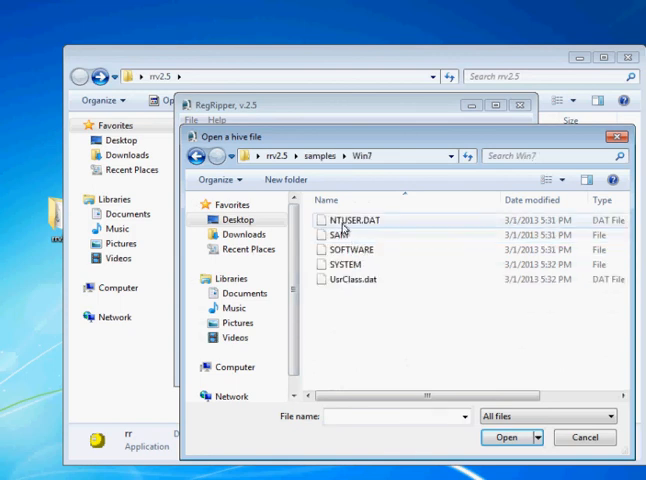
click(506, 436)
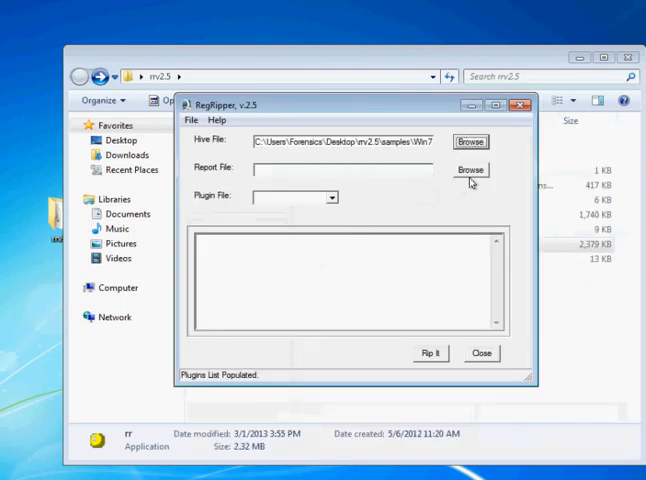
Step: Set the report file to testReport.txt saved on the Desktop
click(470, 168)
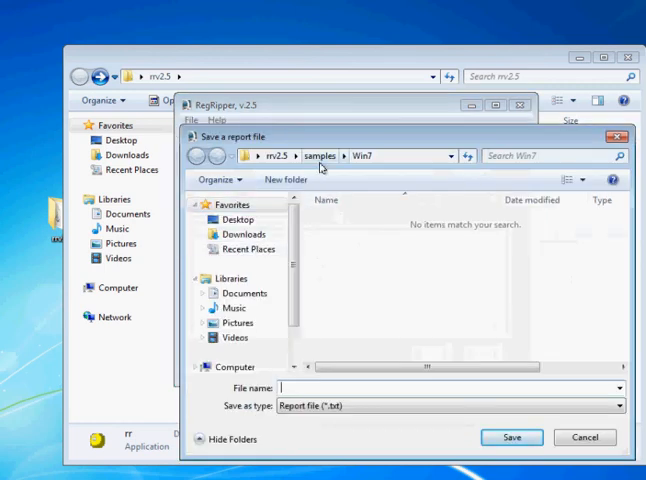
click(198, 158)
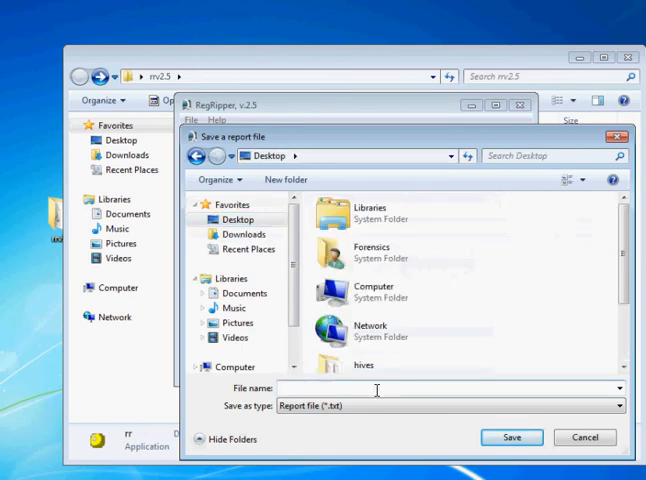
text(testRe)
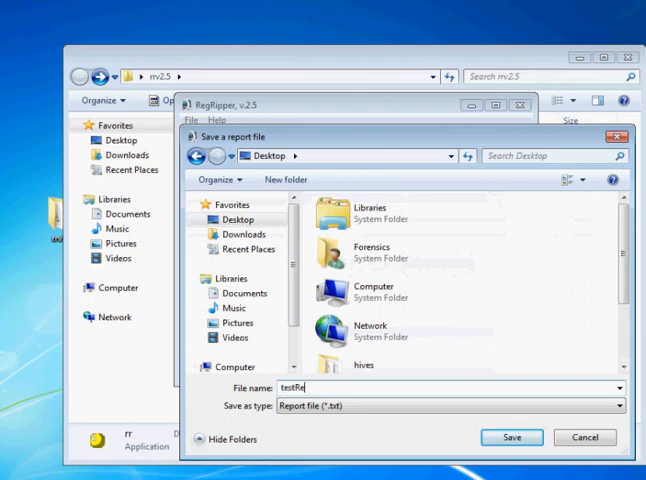
text(port)
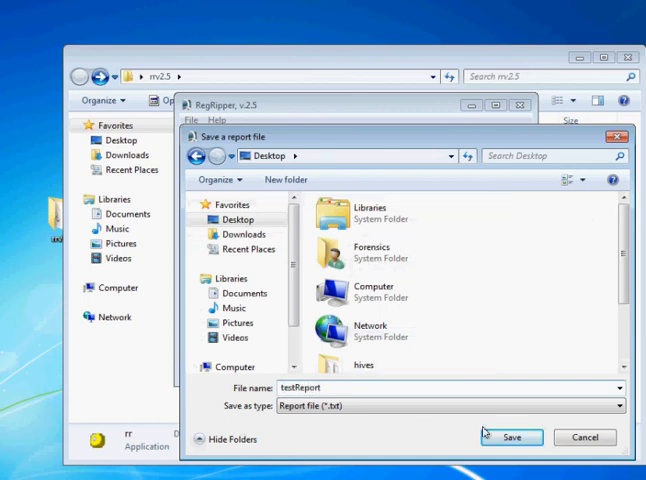
click(512, 436)
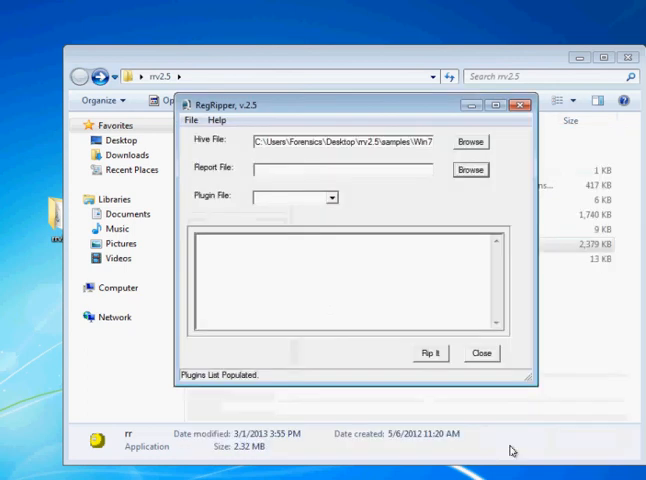
Step: Select the example NTuser plugin file and Rip It against the hive
click(330, 196)
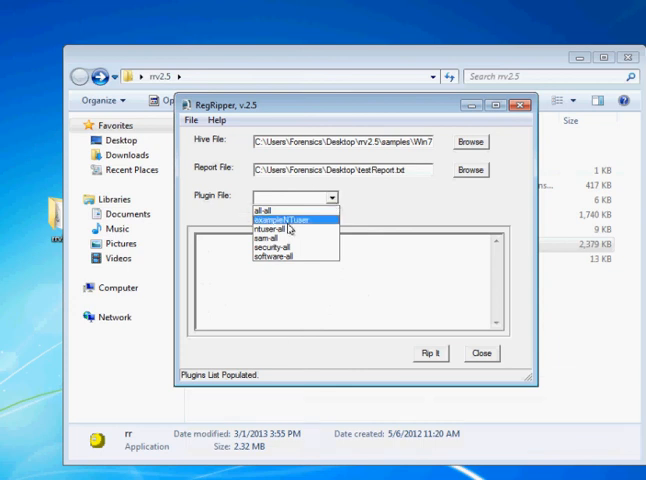
click(284, 212)
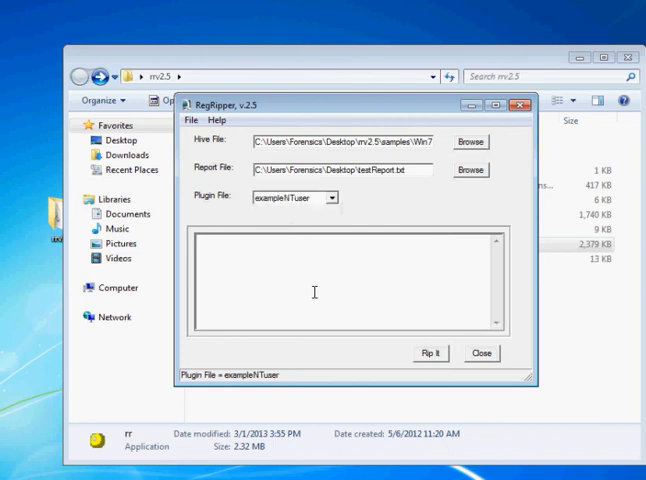
click(430, 352)
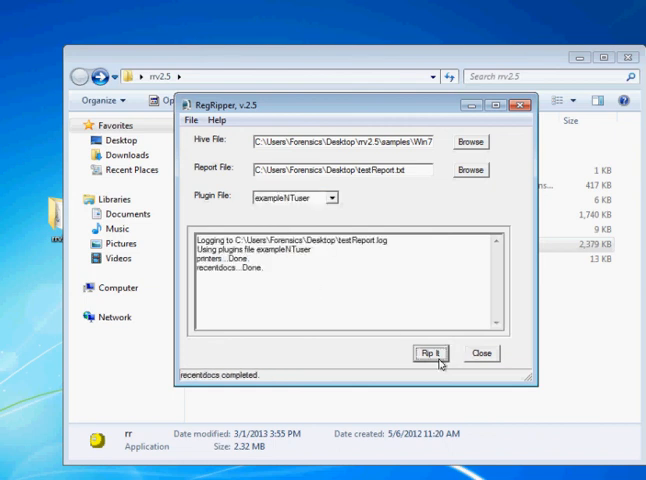
Step: View testReport.txt in Notepad, scrolling through printers, RecentDocs and TypedURLs sections
click(430, 352)
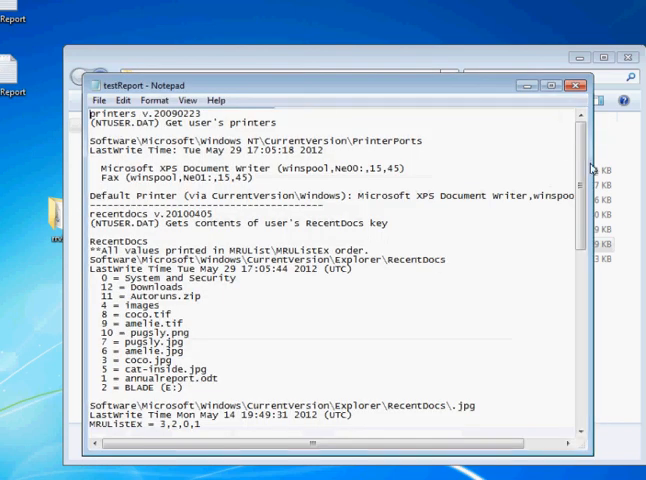
scroll(down, 3)
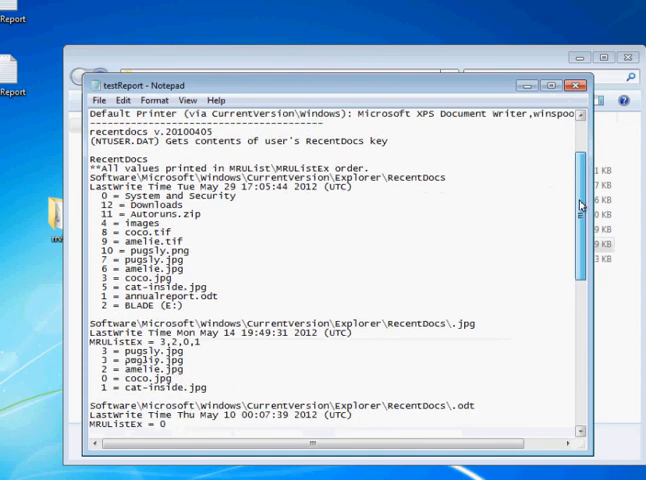
scroll(down, 3)
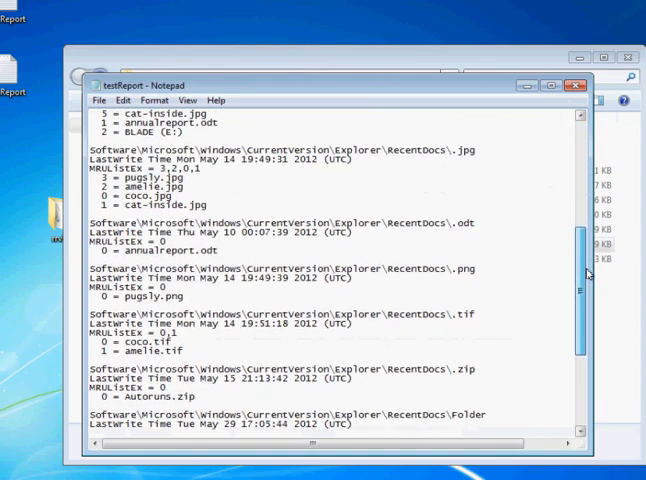
scroll(down, 3)
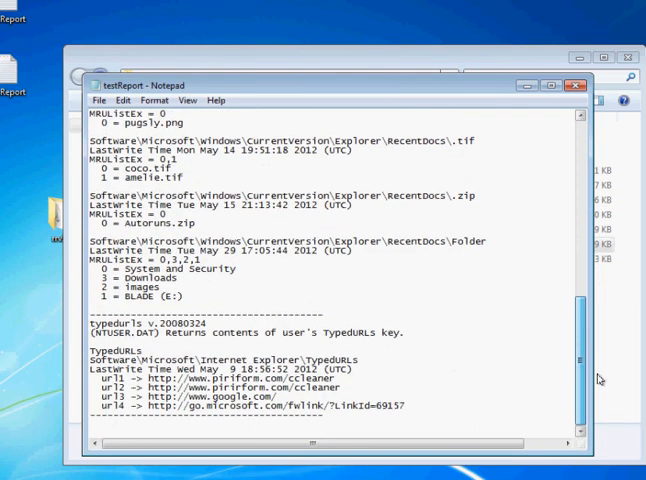
mouse_move(554, 132)
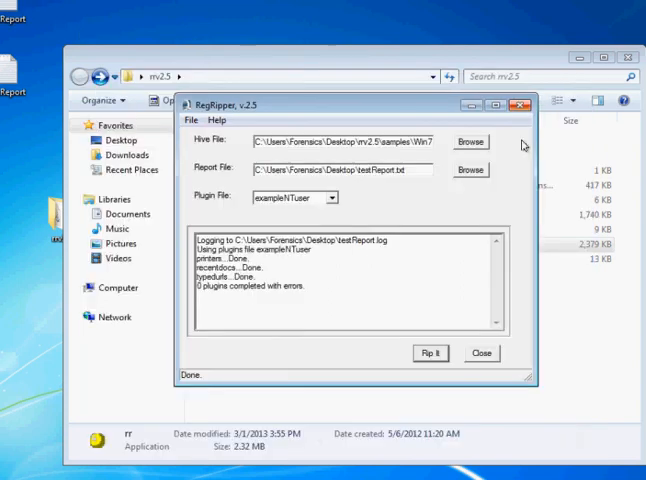
Step: Close the RegRipper GUI, leaving the rr2.5 folder in Explorer
click(482, 352)
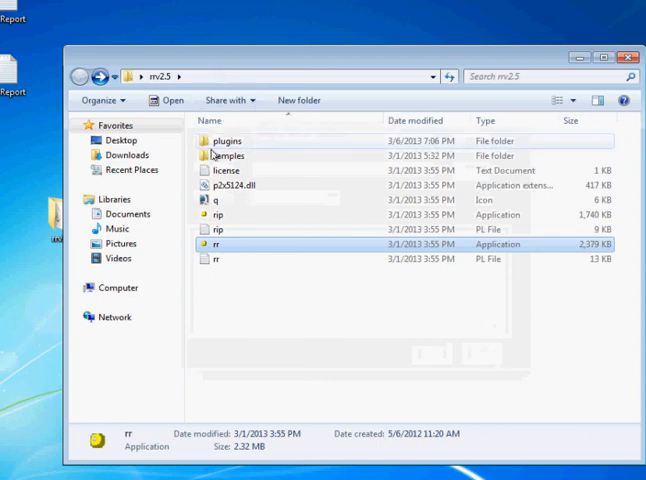
mouse_move(228, 156)
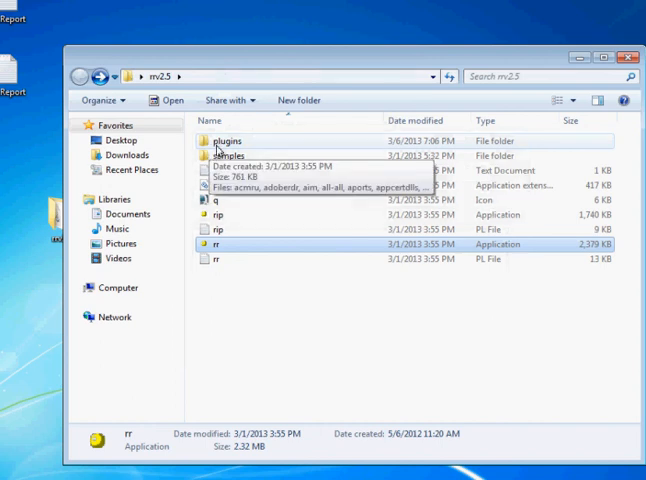
mouse_move(224, 96)
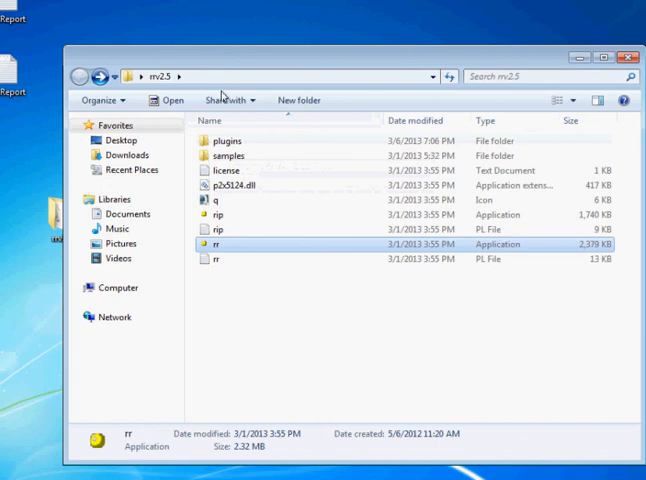